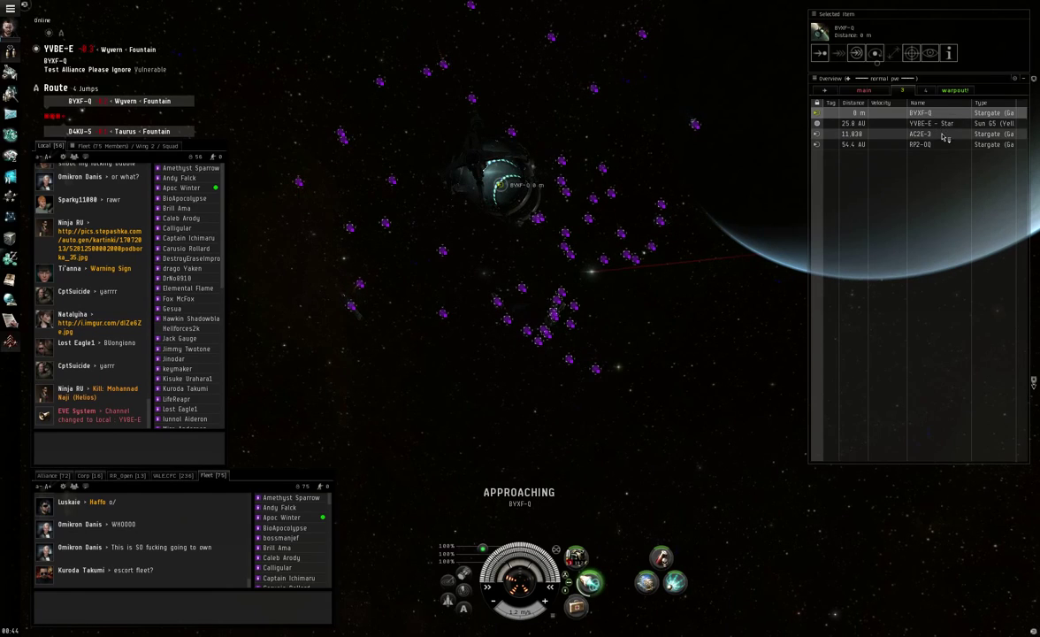
# - Jump with the fleet through the BYXF-Q gate from YVBE-E into AC2E-3
pyautogui.click(920, 133)
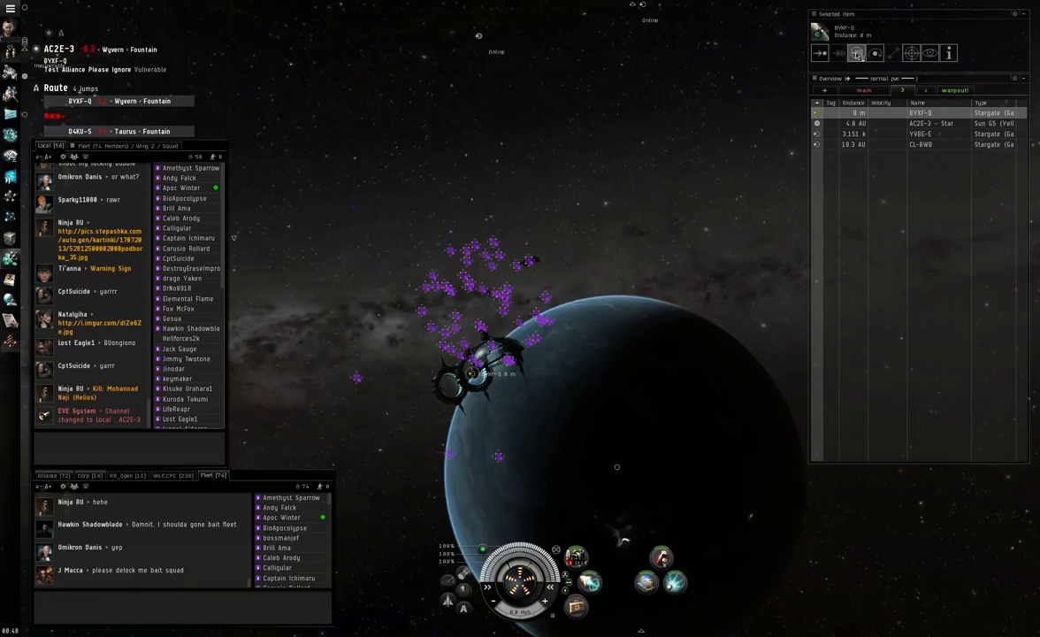
# - Jump into BYXF-Q and warp toward the PS-EFH stargate about 25 AU out
pyautogui.click(857, 56)
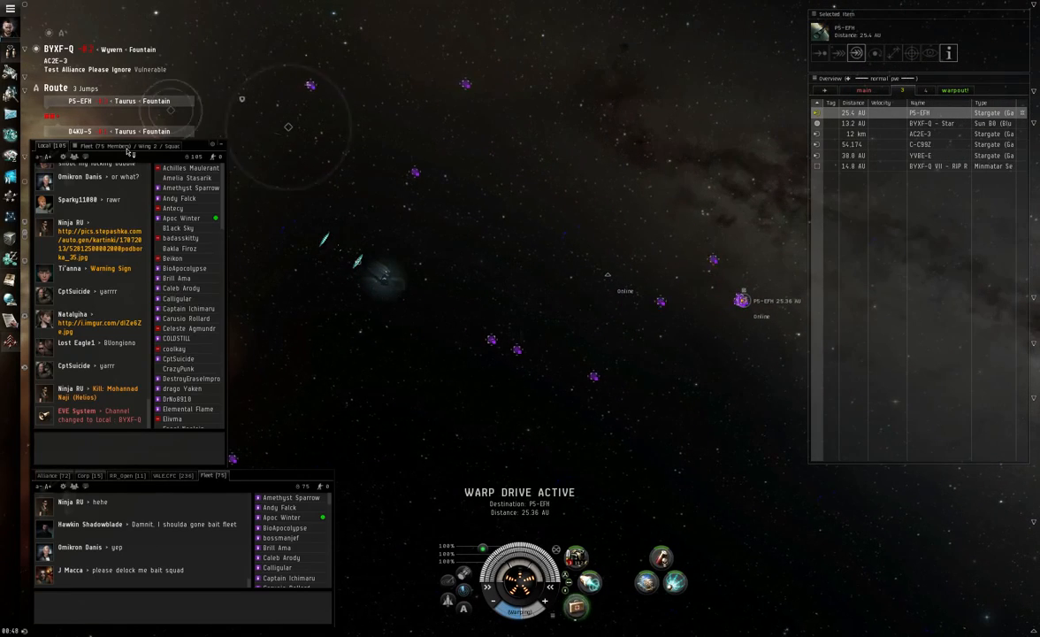
# - Clear the Fleet window's History log while landing at PS-EFH to engage hostiles
pyautogui.click(77, 158)
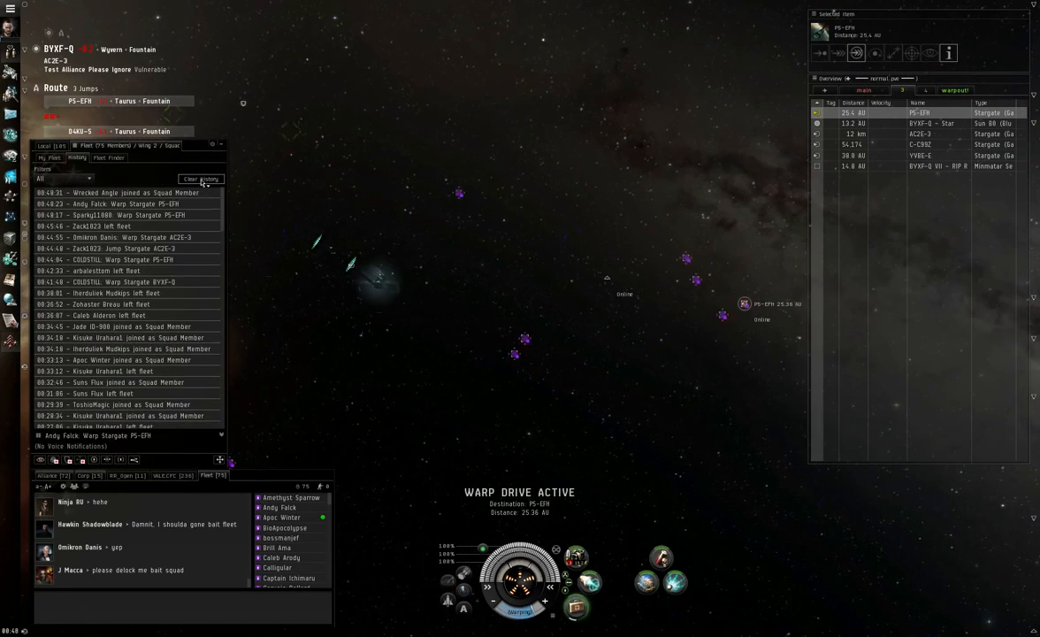
pyautogui.click(201, 179)
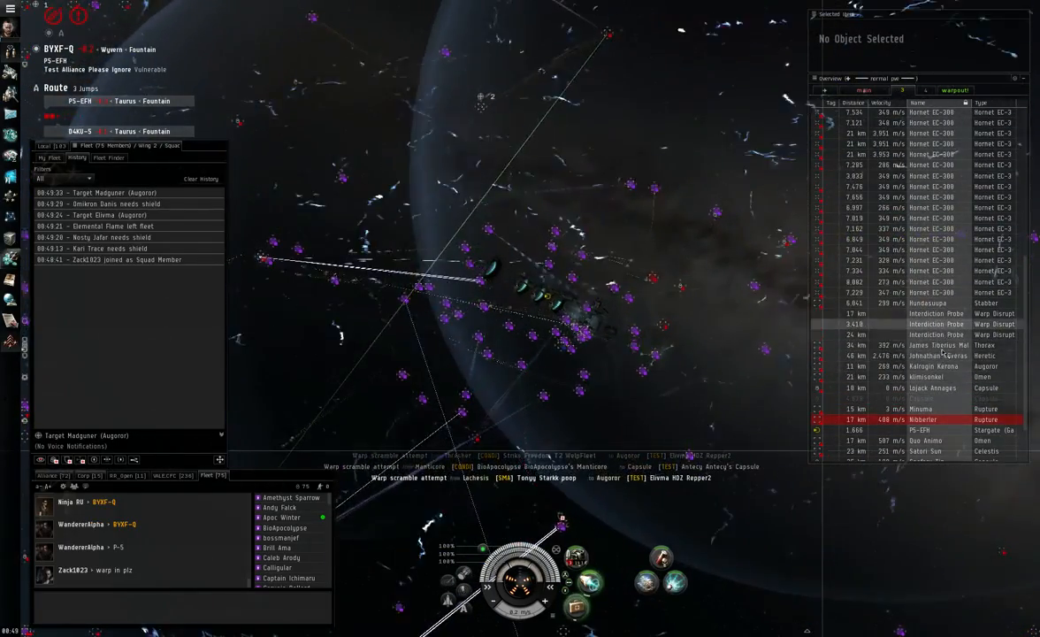
# - Open the EVE Mail Inbox from the Neocom after the PS-EFH gate fight
pyautogui.click(946, 389)
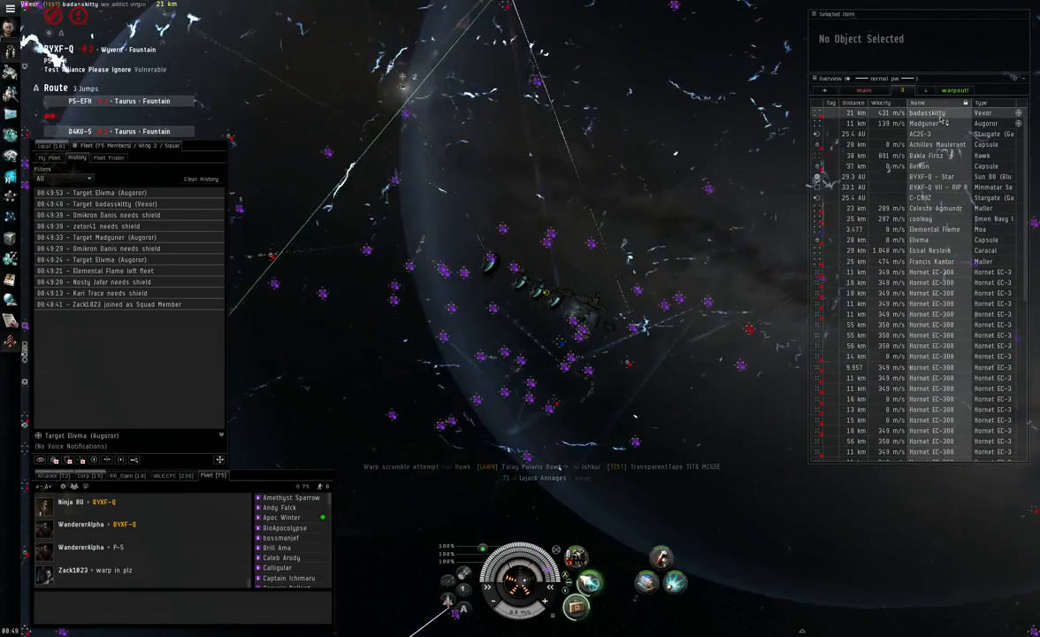
pyautogui.click(920, 122)
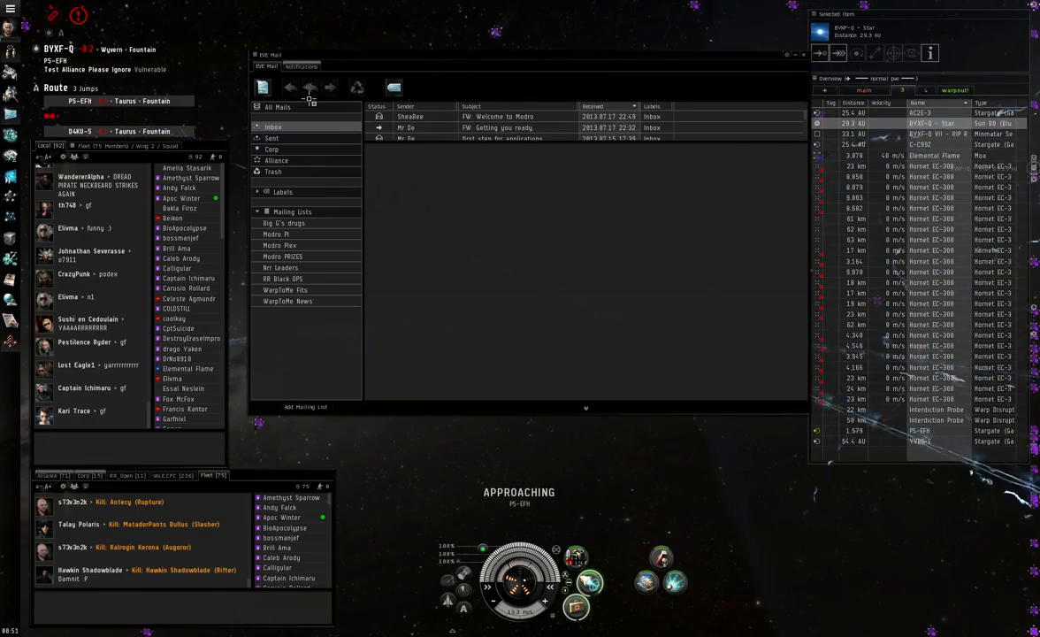
# - Show the three unread CONCORD bounty notifications and check the character's Kill Rights
pyautogui.click(302, 65)
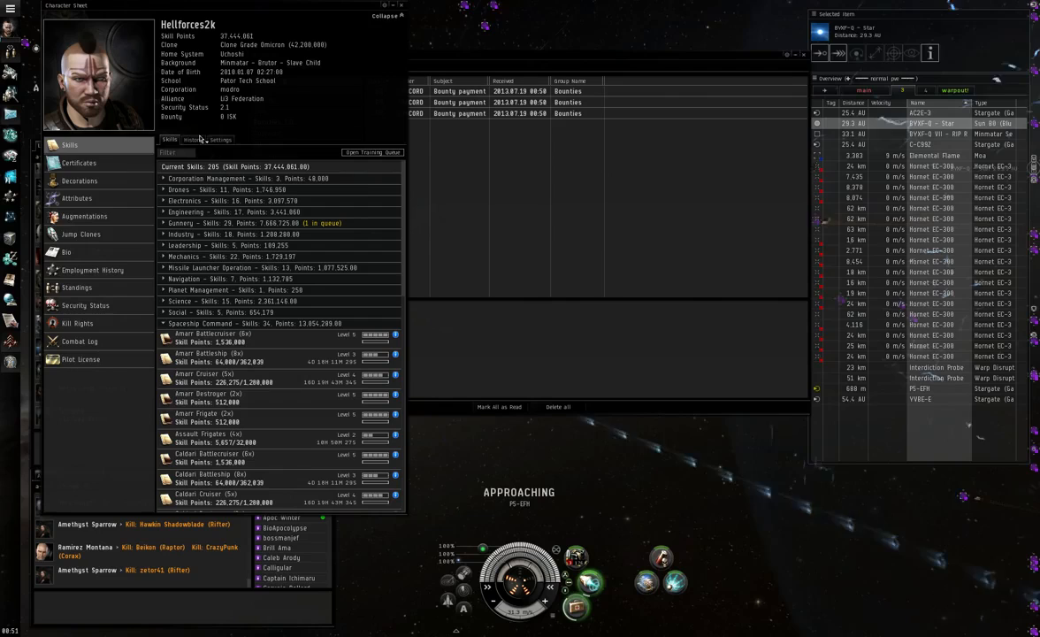
pyautogui.click(78, 323)
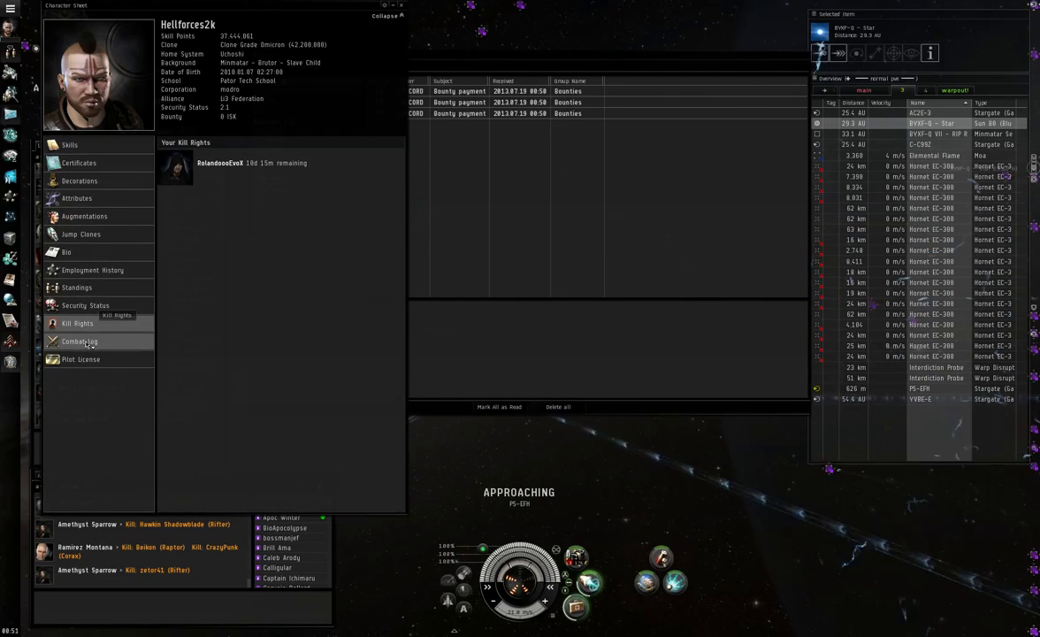
pyautogui.click(82, 341)
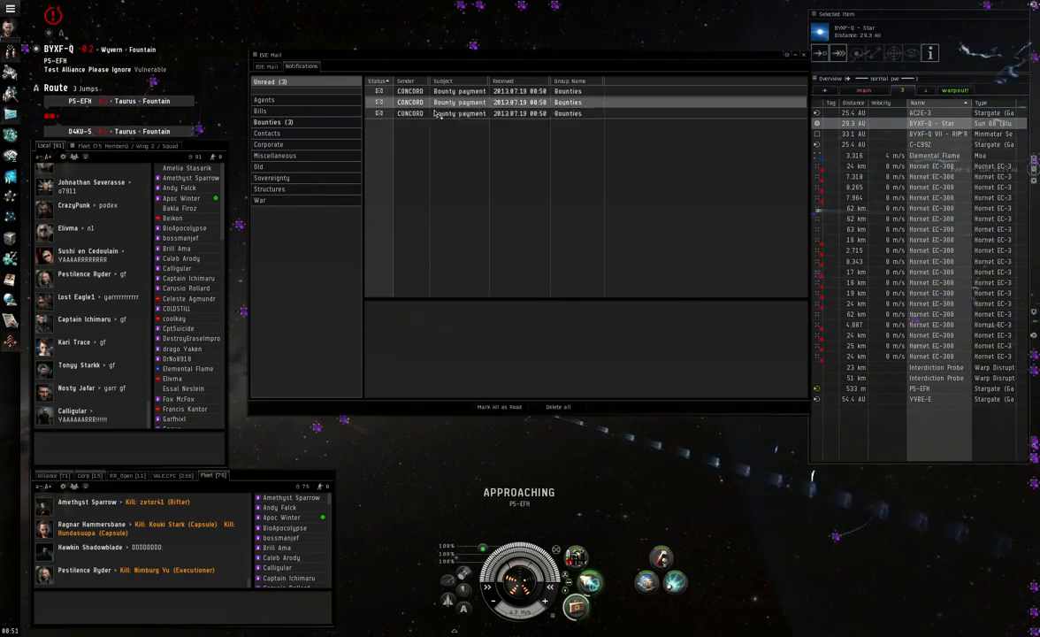
# - Close the EVE Mail window to clear the view of the PS-EFH stargate
pyautogui.click(456, 113)
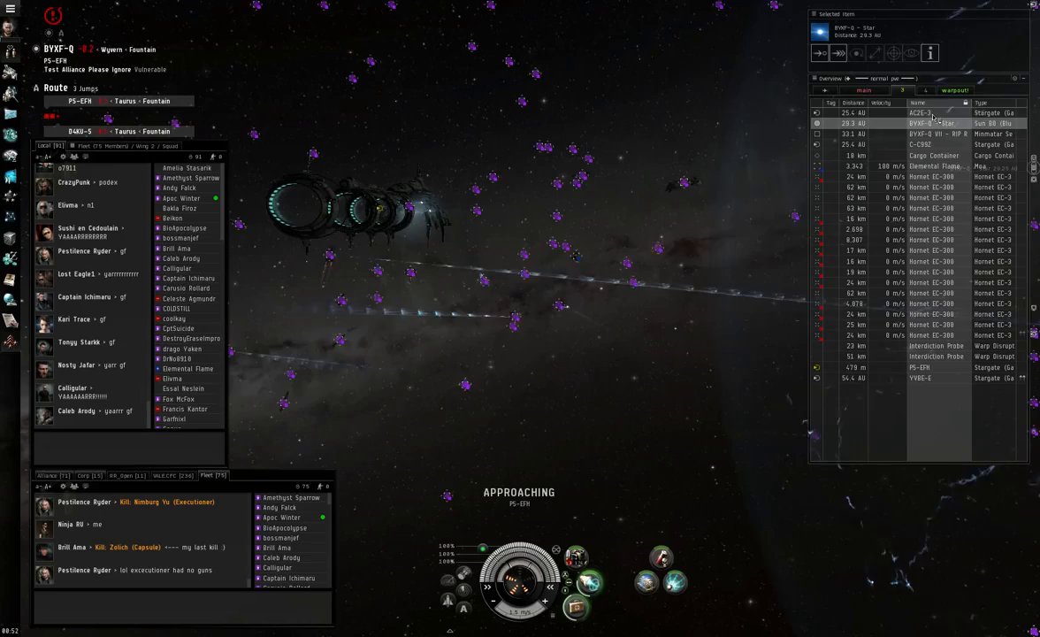
# - Open a fleet-chat kill report, then select BYXF-Q VII at 23.5 AU
pyautogui.click(928, 380)
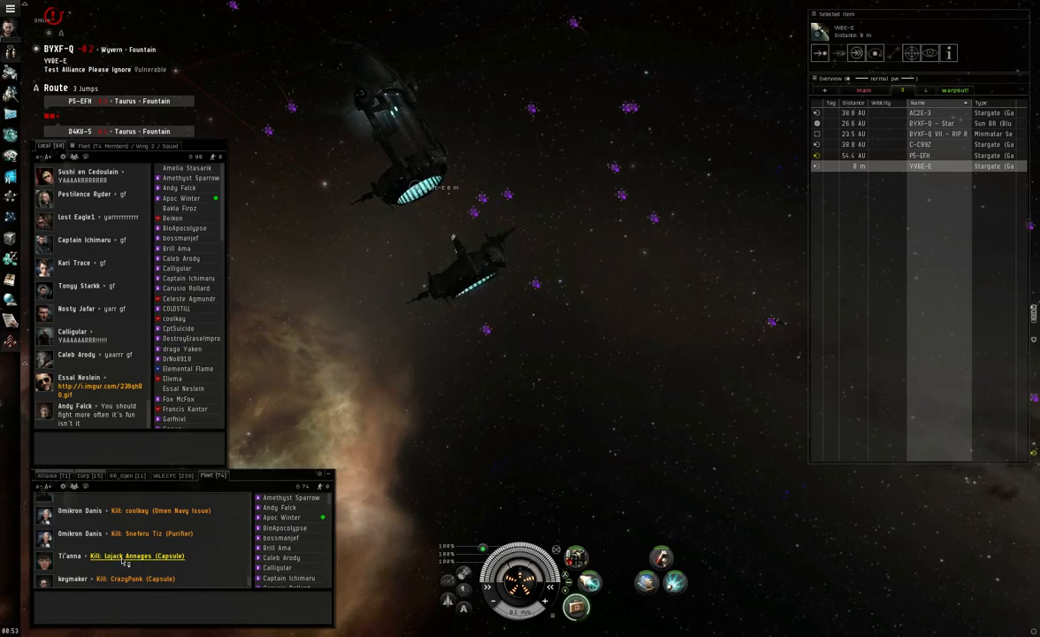
pyautogui.click(134, 555)
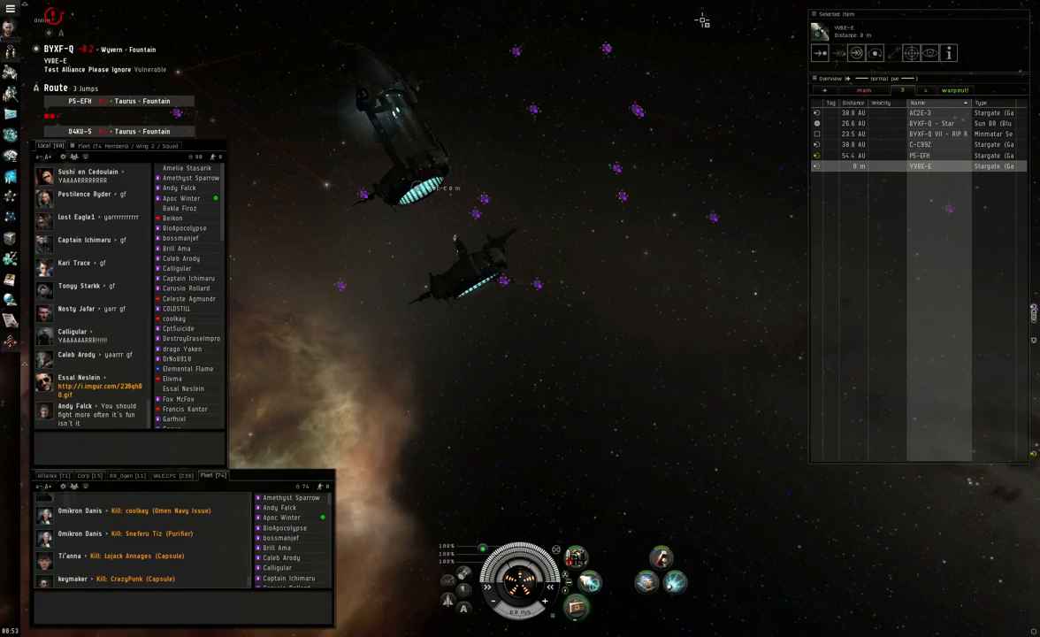
pyautogui.click(933, 133)
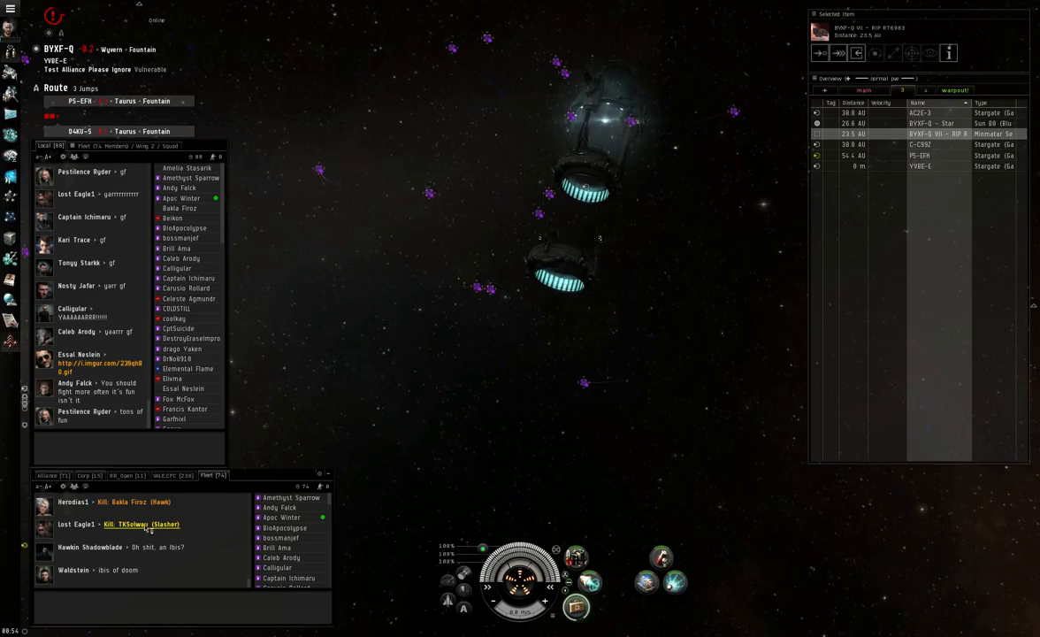
# - Switch the Overview to 'main' to reveal Guybrush Trapfoot's Ares at 111 km
pyautogui.click(143, 524)
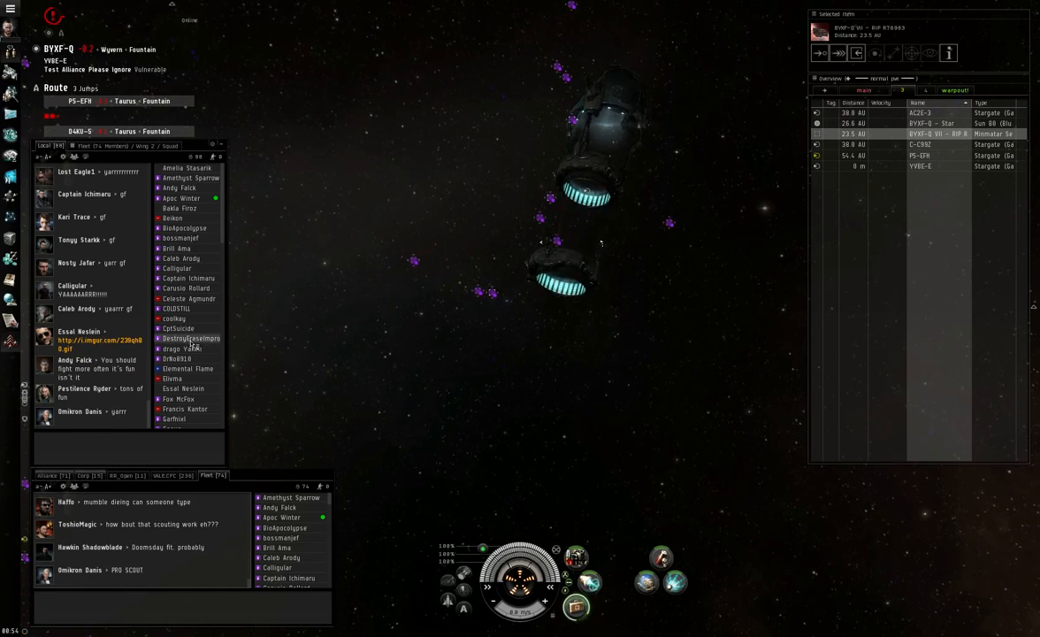
pyautogui.click(81, 345)
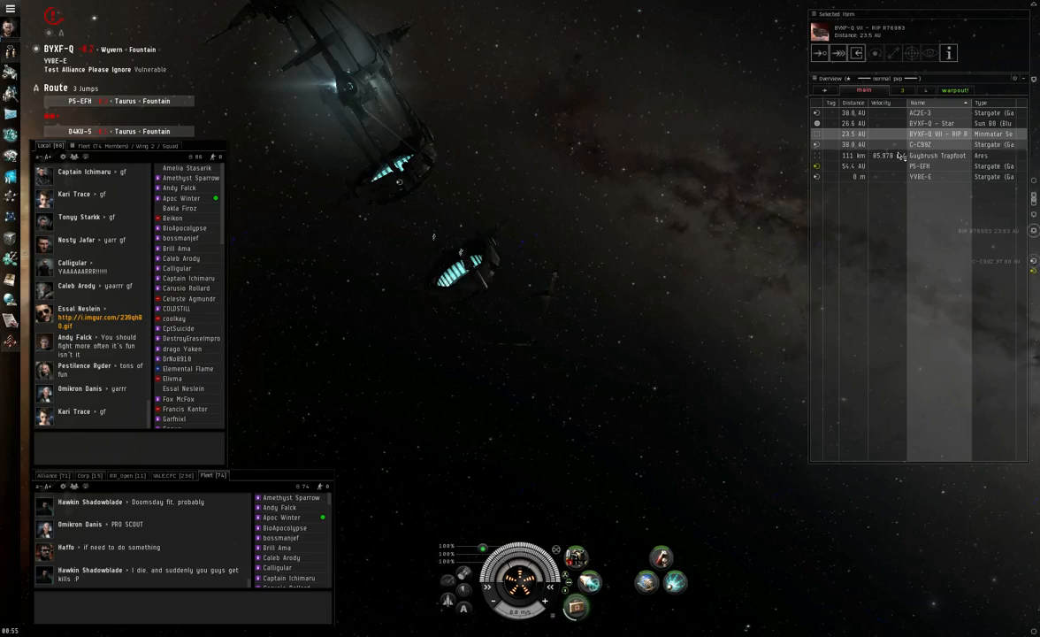
# - Check the incoming Ares, then approach the YVBE-E stargate
pyautogui.click(937, 155)
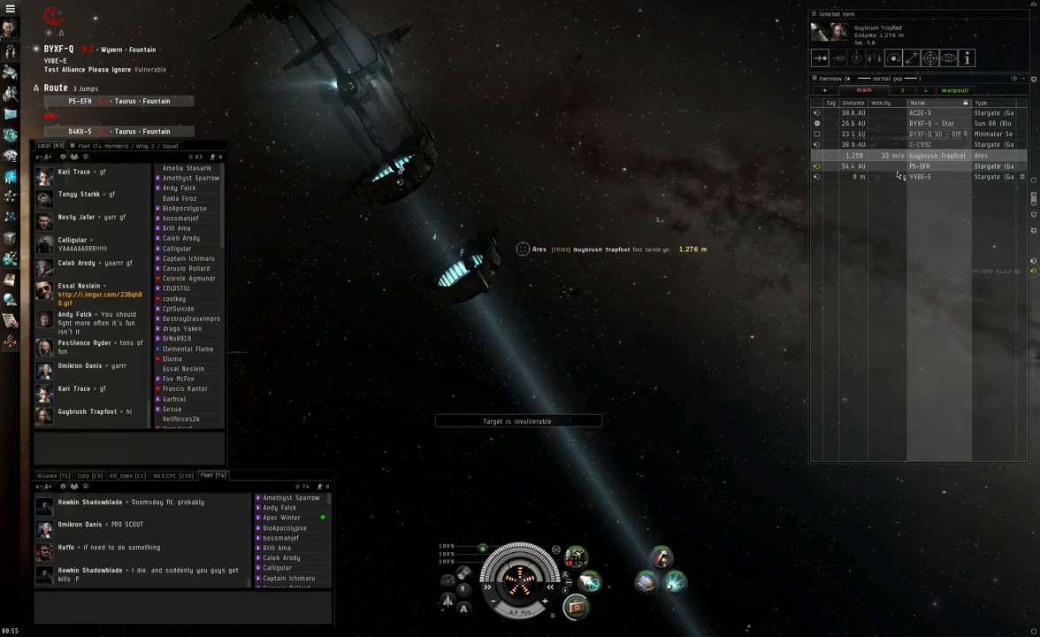
pyautogui.click(922, 176)
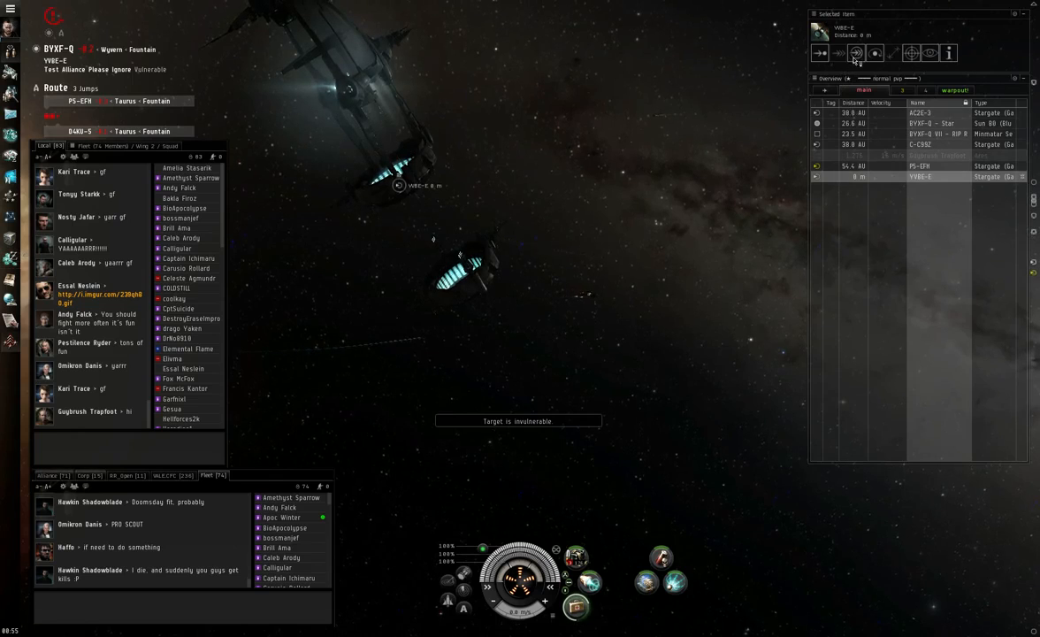
pyautogui.click(816, 53)
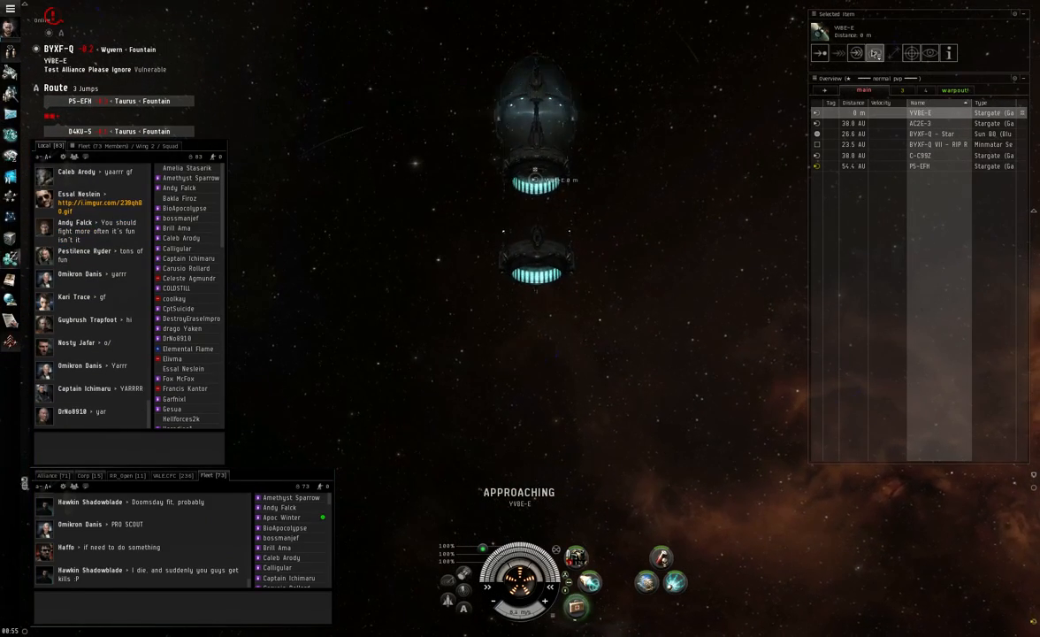
# - Jump through the YVBE-E stargate via its right-click menu
pyautogui.rightClick(530, 180)
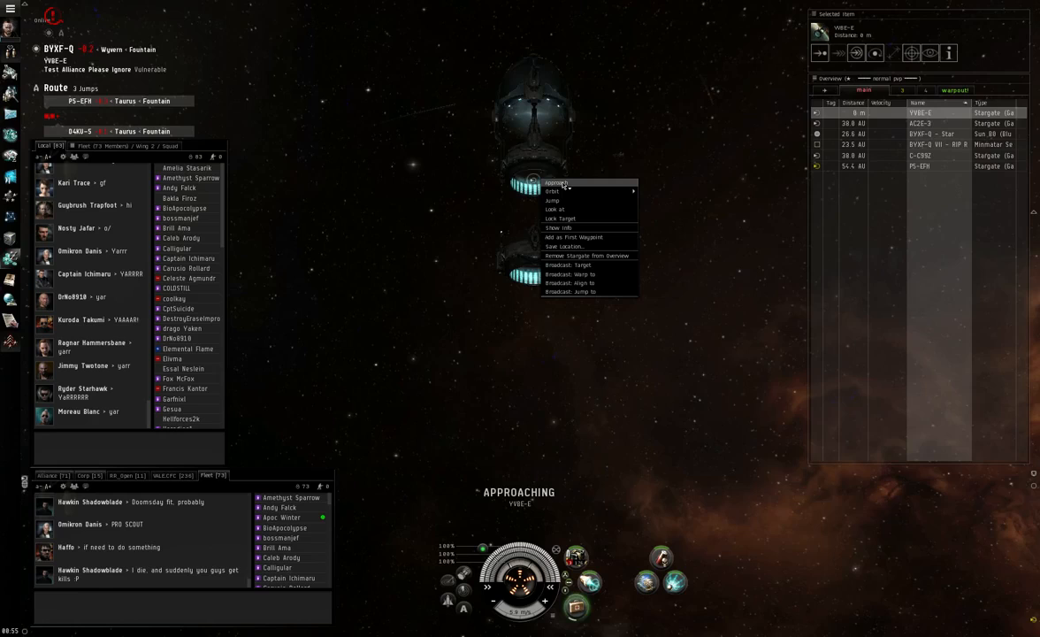
pyautogui.moveTo(574, 191)
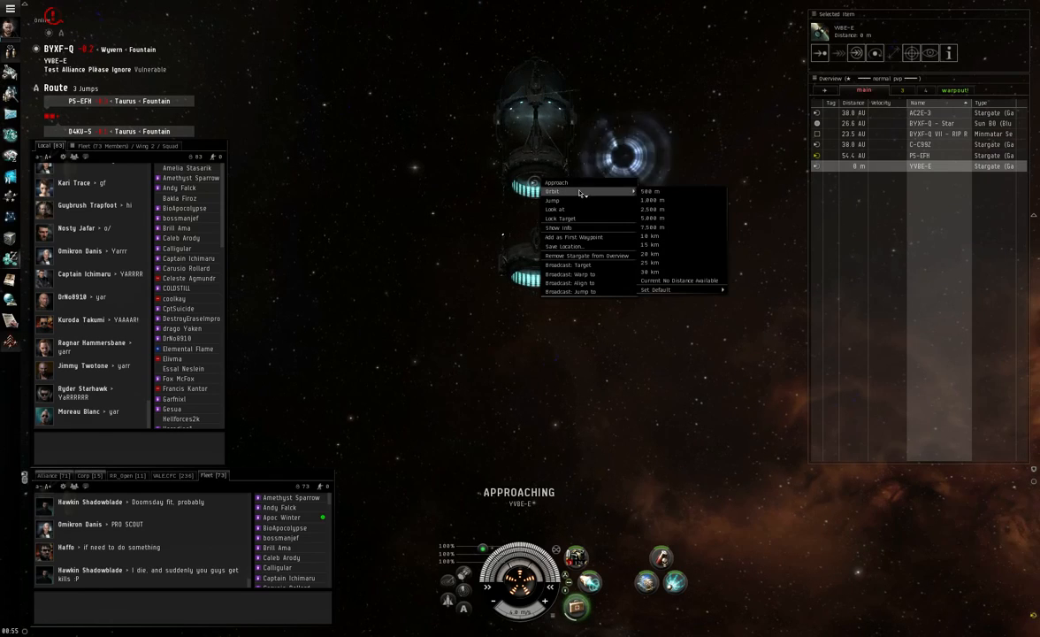
pyautogui.click(556, 191)
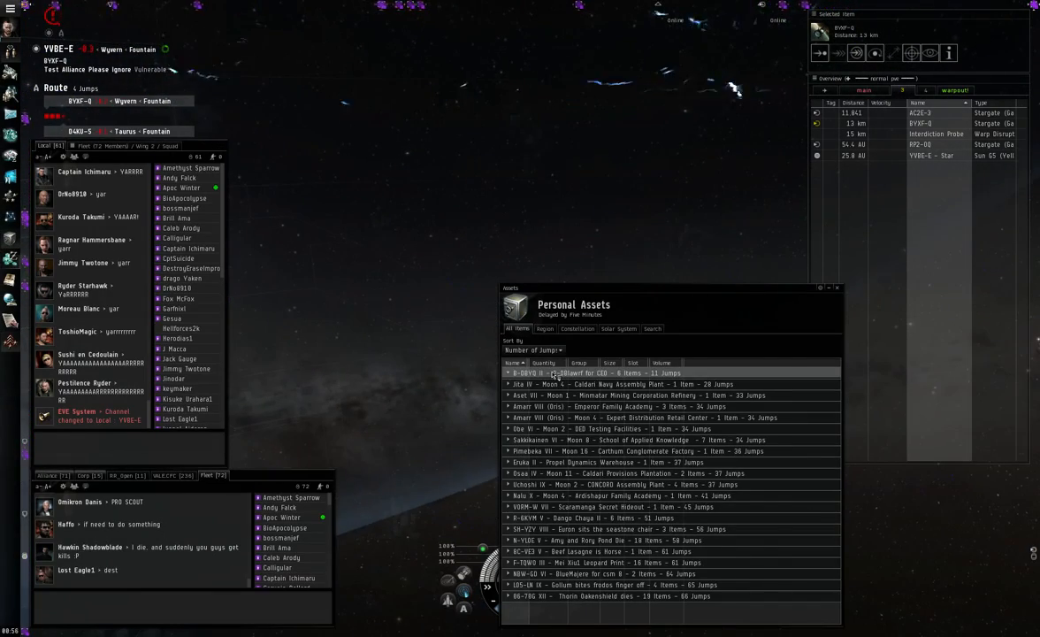
# - Set destination to B-DBYQ from Personal Assets, an 11-jump route
pyautogui.rightClick(557, 372)
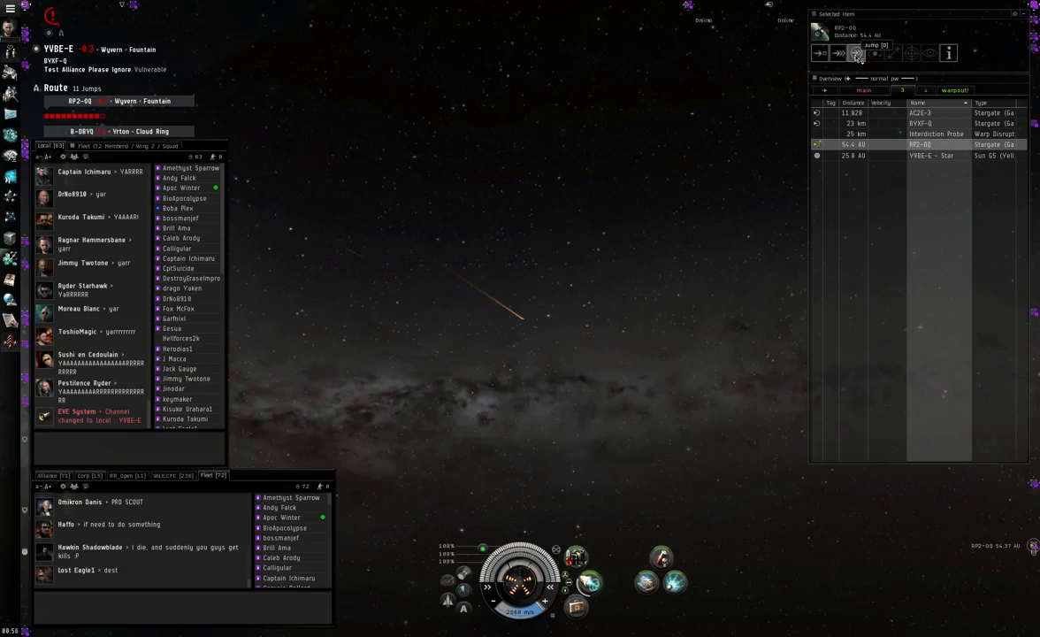
# - Warp to and jump through the RP2-0Q stargate
pyautogui.click(858, 54)
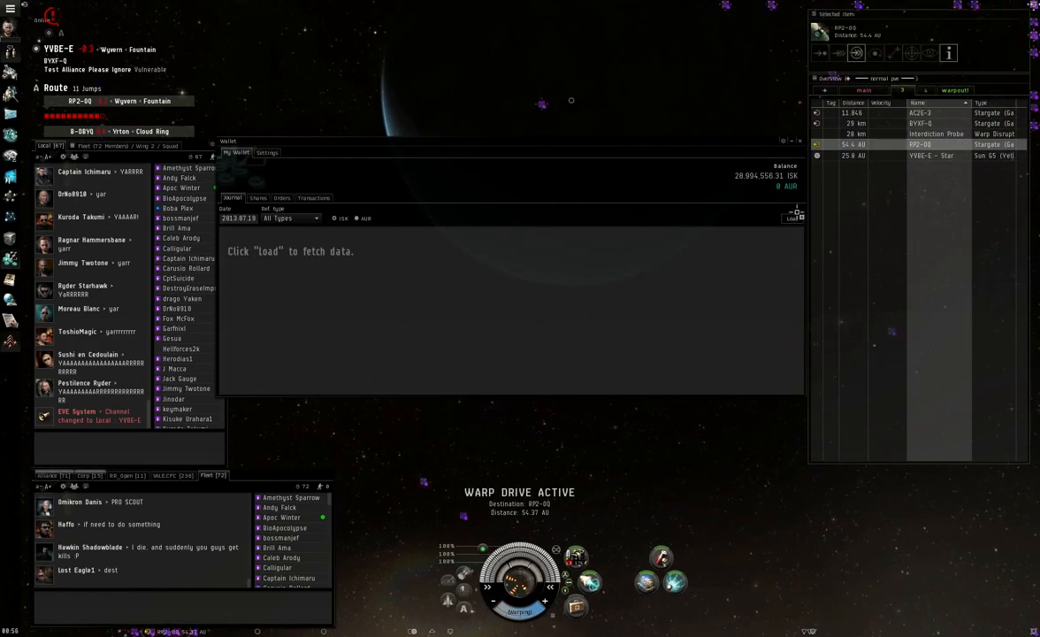
# - Load the wallet journal entries
pyautogui.click(790, 218)
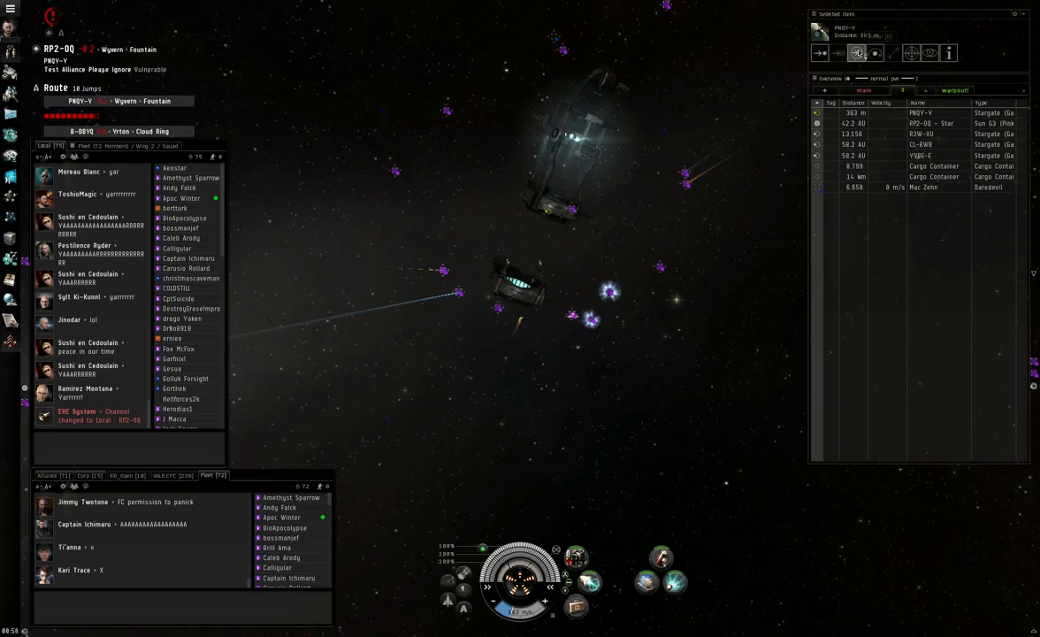
# - Jump through the PNQY-V stargate toward 9-VOBQ
pyautogui.click(856, 56)
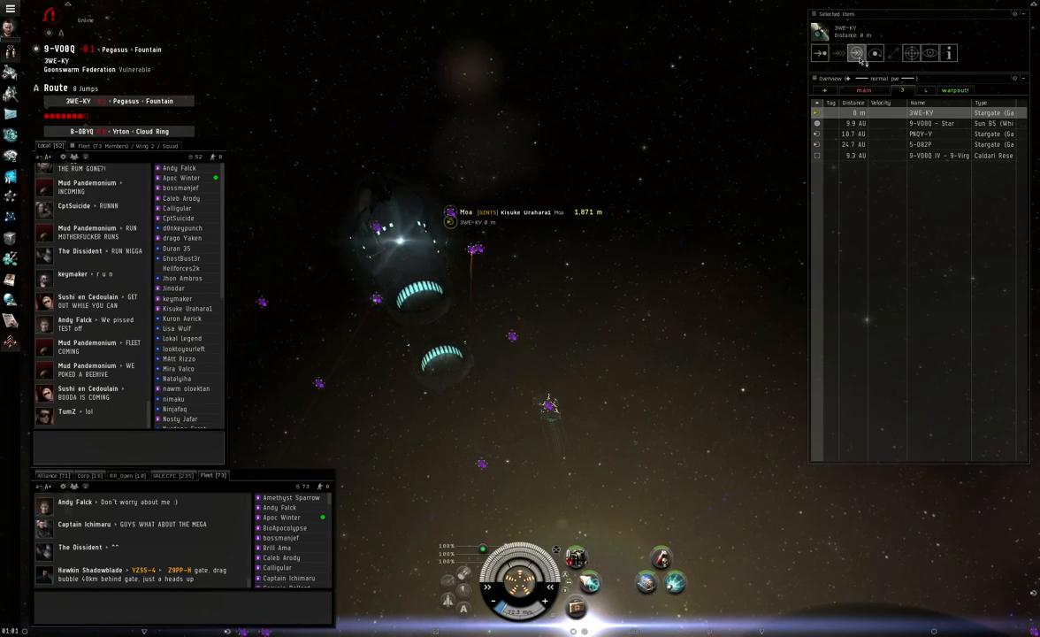
# - Jump through the 3WE-KY and 4-EP12 stargates into XF-TQL
pyautogui.click(856, 55)
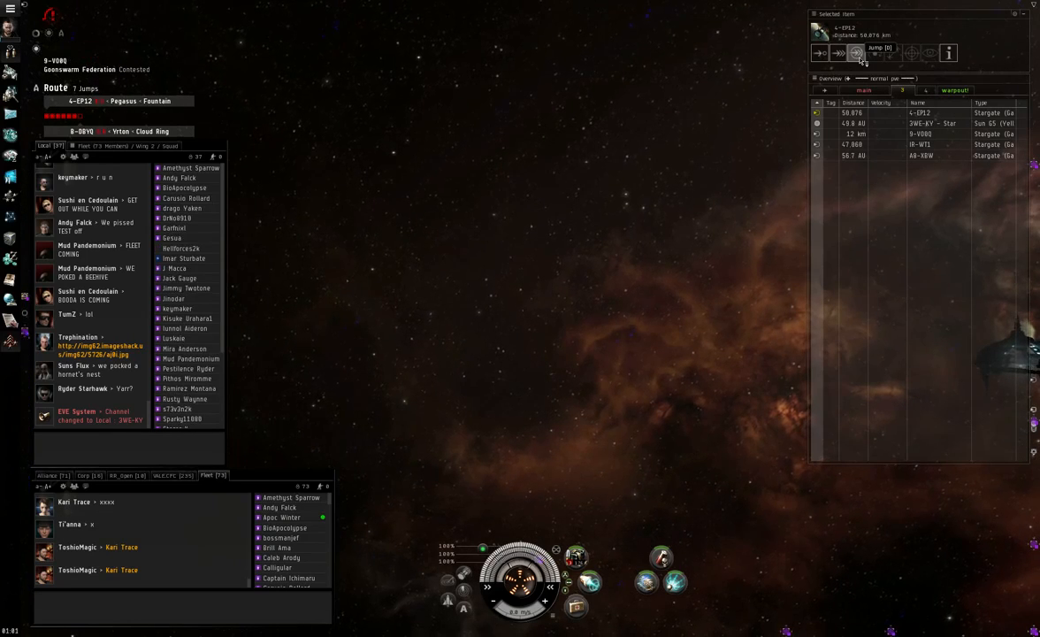
pyautogui.click(854, 53)
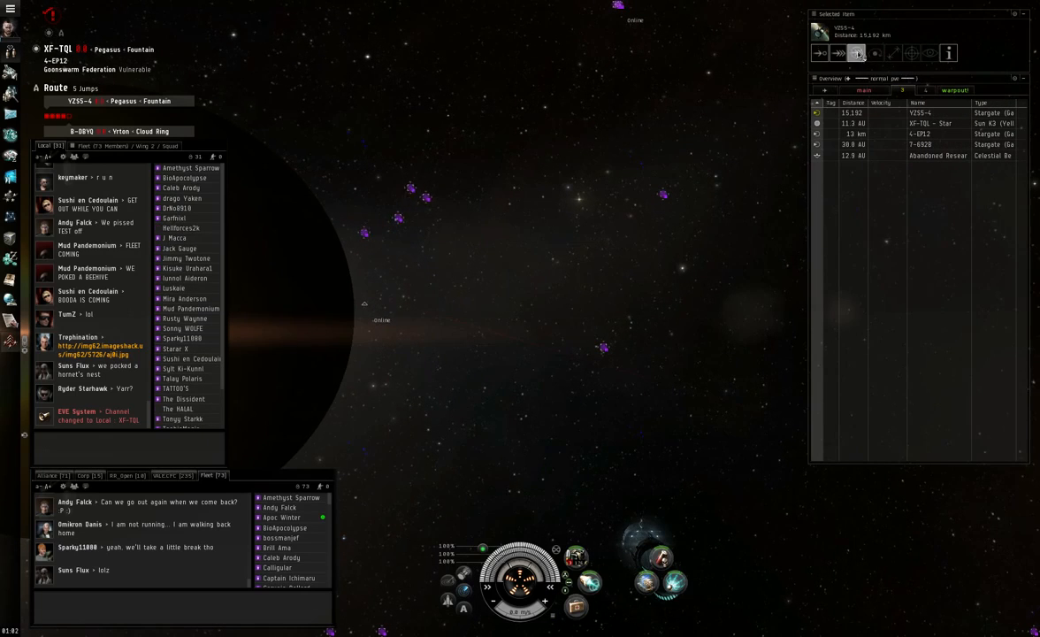
# - Warp toward the YZ5S-4 stargate
pyautogui.click(857, 55)
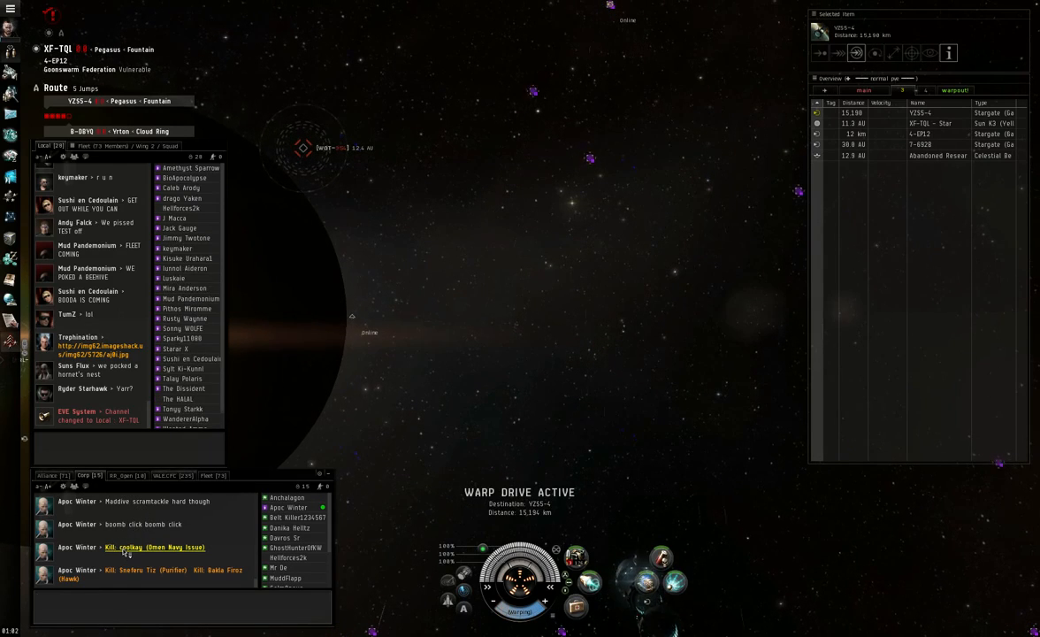
# - Open coolkay's Omen Navy Issue kill report from the Corp chat link
pyautogui.click(130, 546)
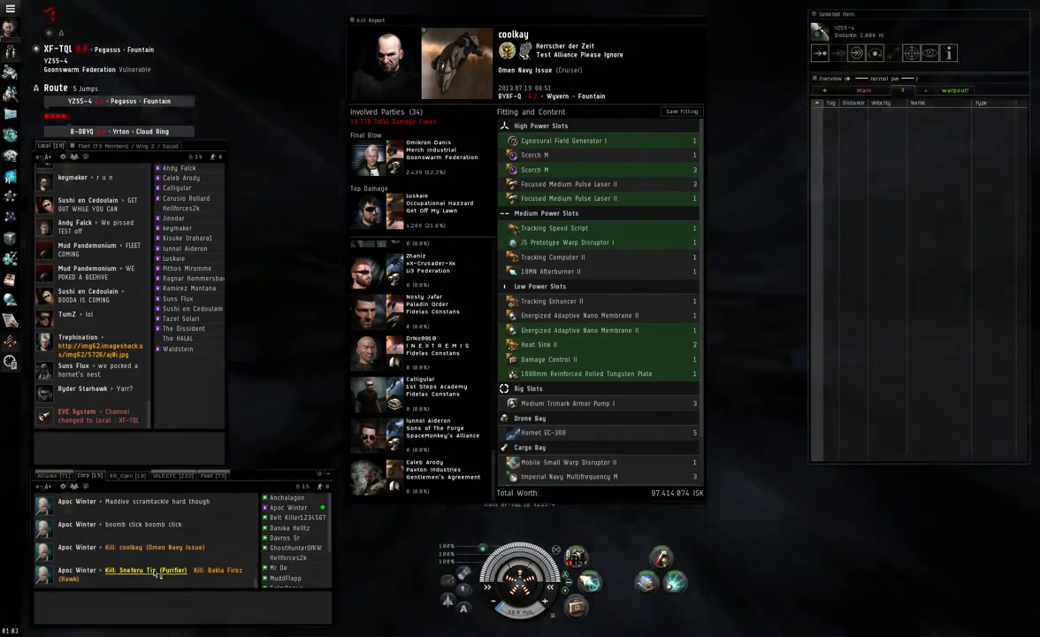
# - Open Bakla Firoz's Hawk kill report from the Corp chat link
pyautogui.click(149, 570)
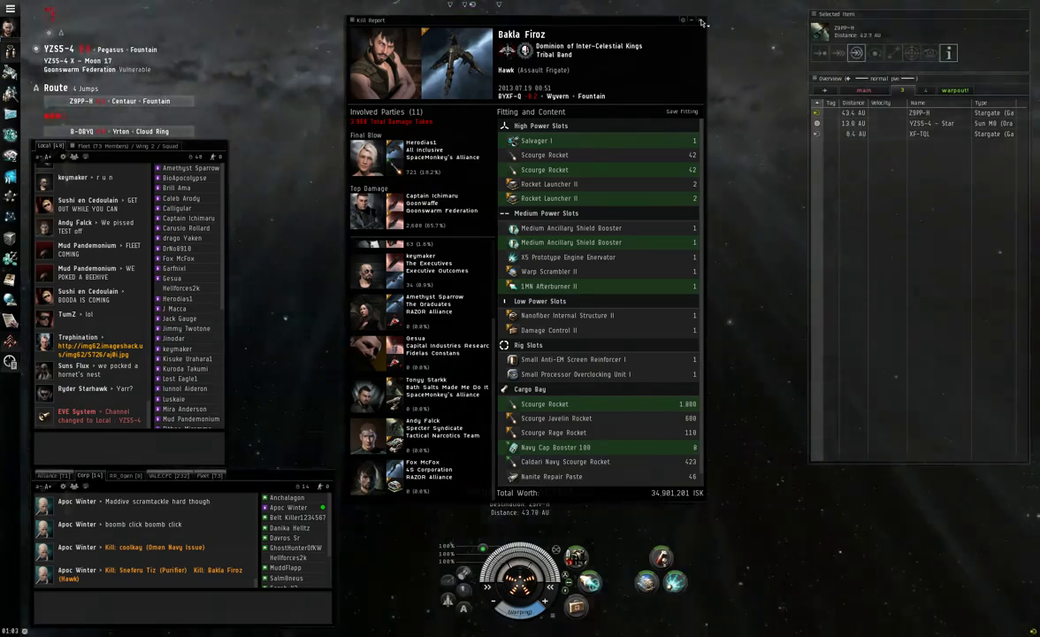
# - Close the Hawk kill report window
pyautogui.click(715, 19)
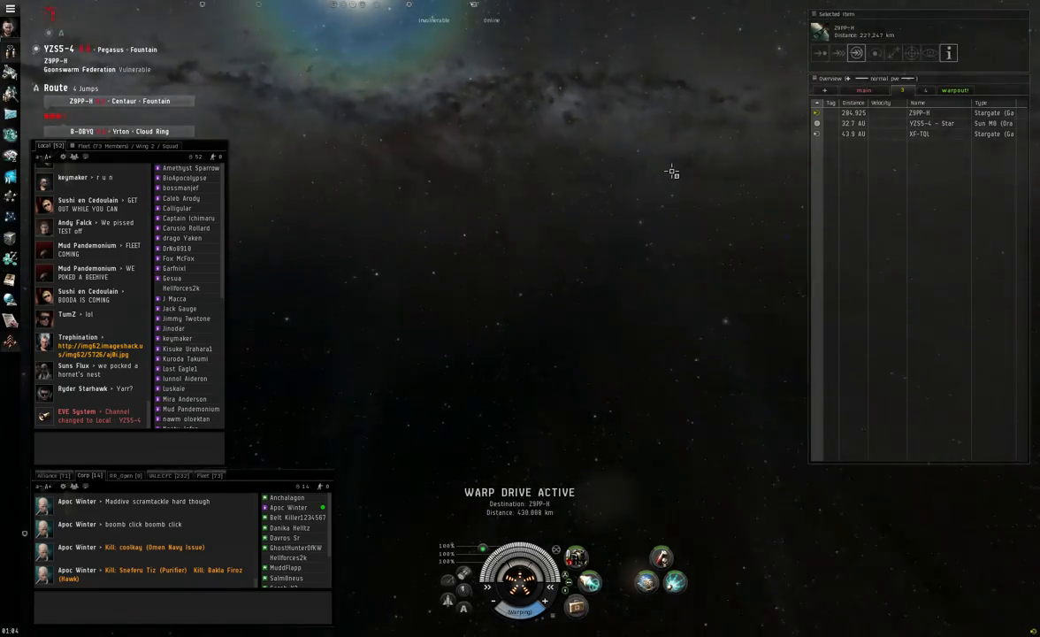
pyautogui.moveTo(559, 224)
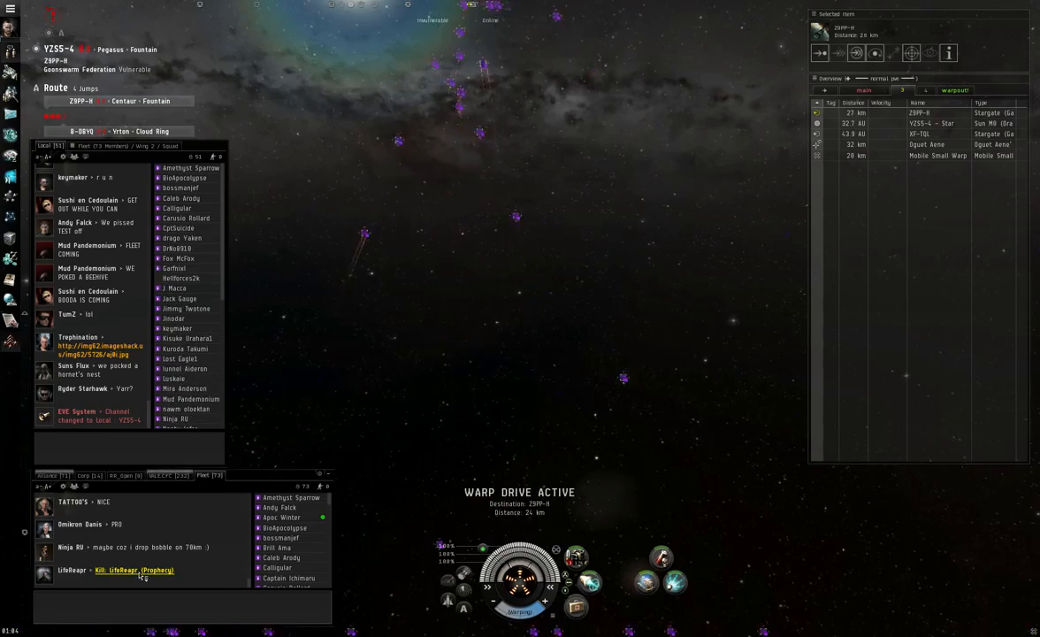
# - Open LifeReapr's Prophecy battlecruiser kill report from the Fleet chat link
pyautogui.click(119, 573)
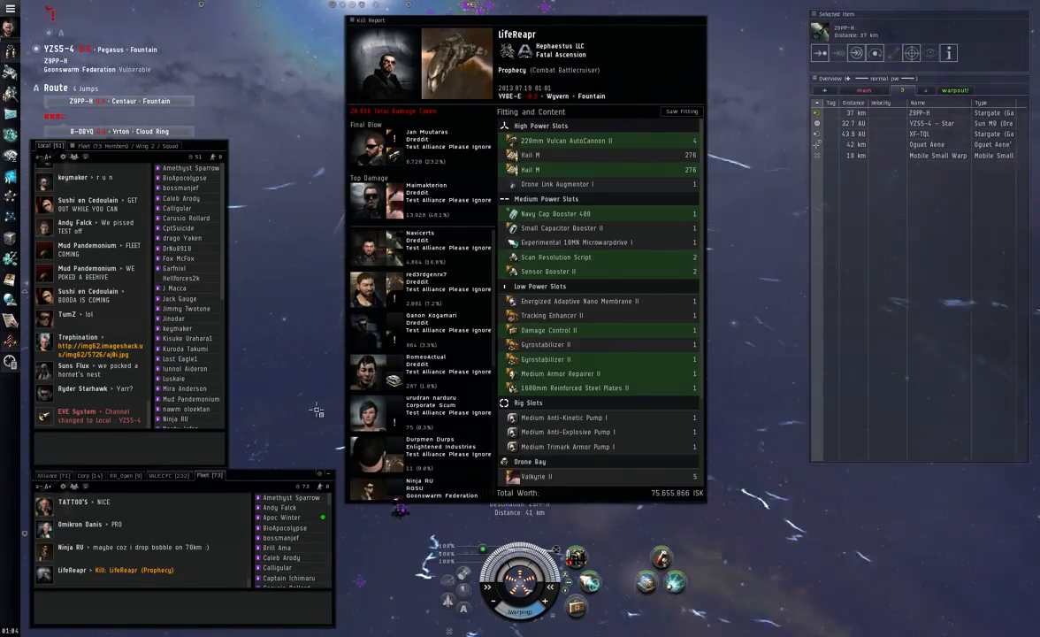